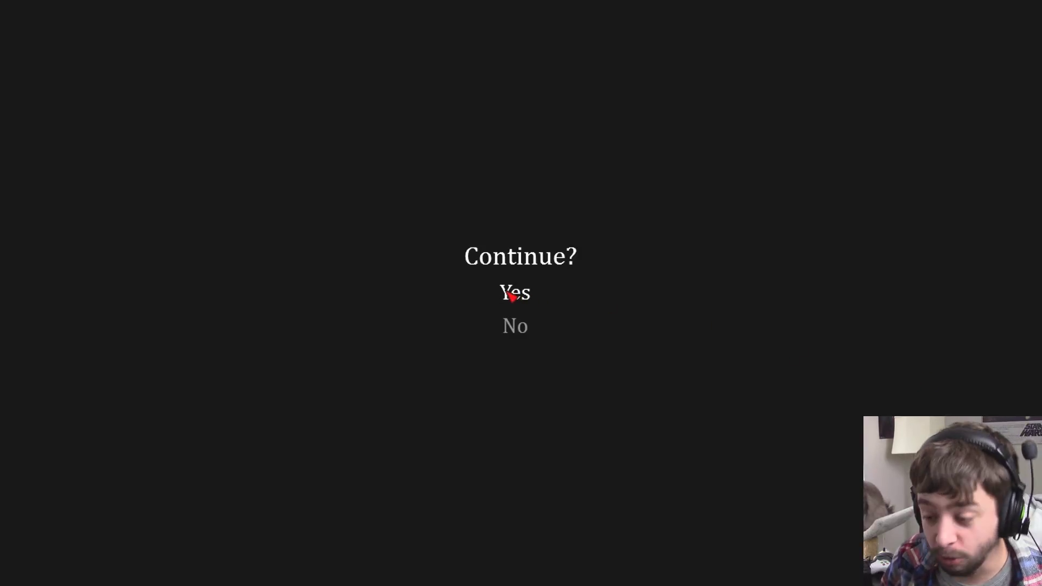
# - Choose Yes on the Continue? prompt to resume the saved game
pyautogui.click(516, 293)
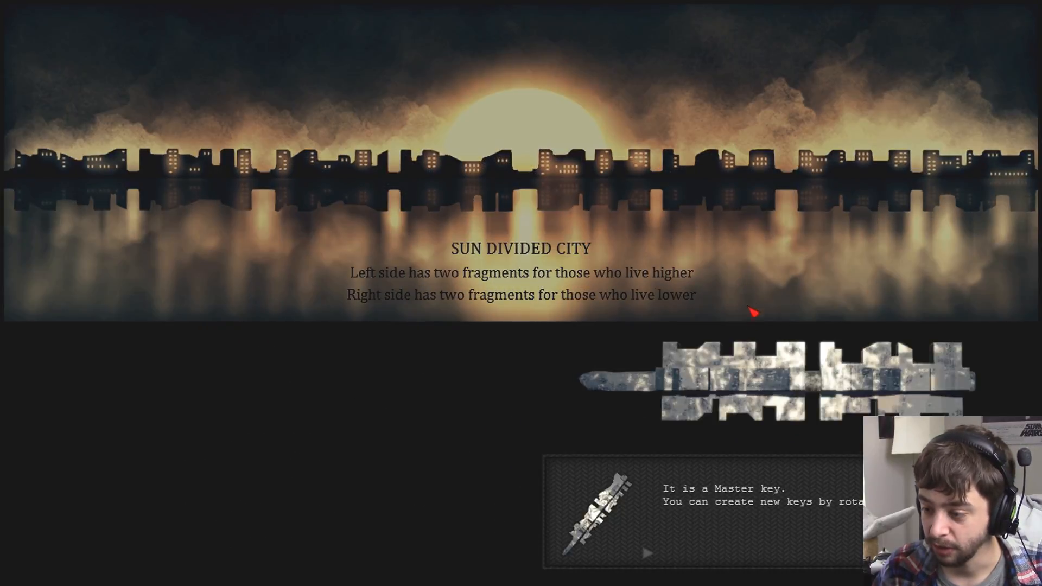
pyautogui.moveTo(706, 186)
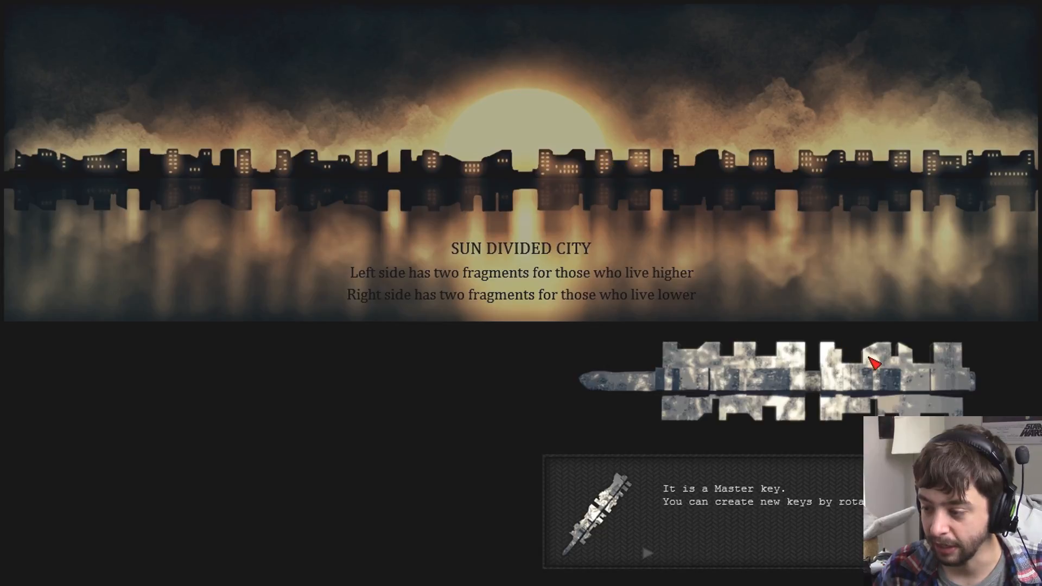
pyautogui.moveTo(914, 290)
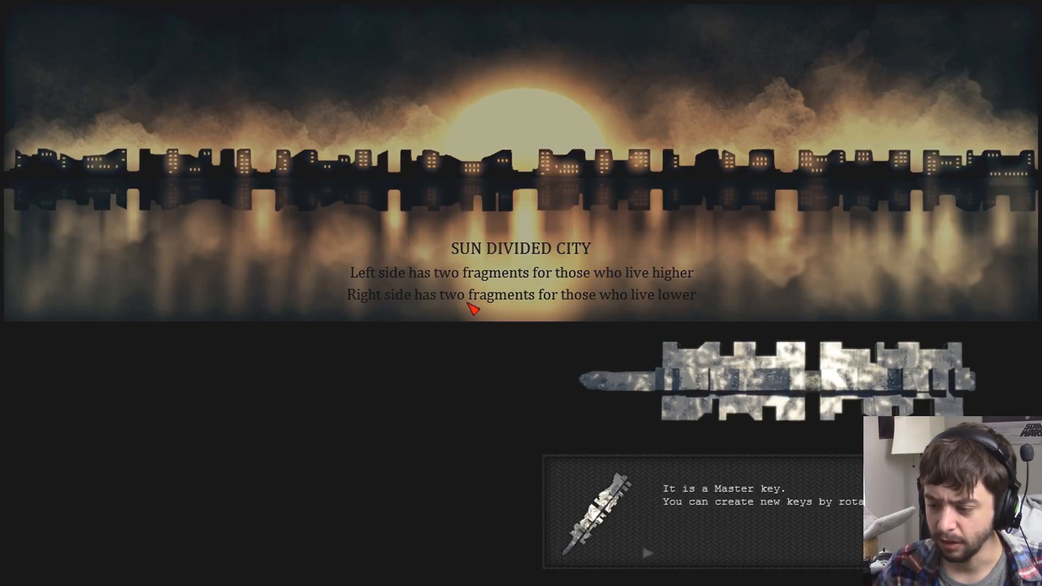
pyautogui.moveTo(422, 282)
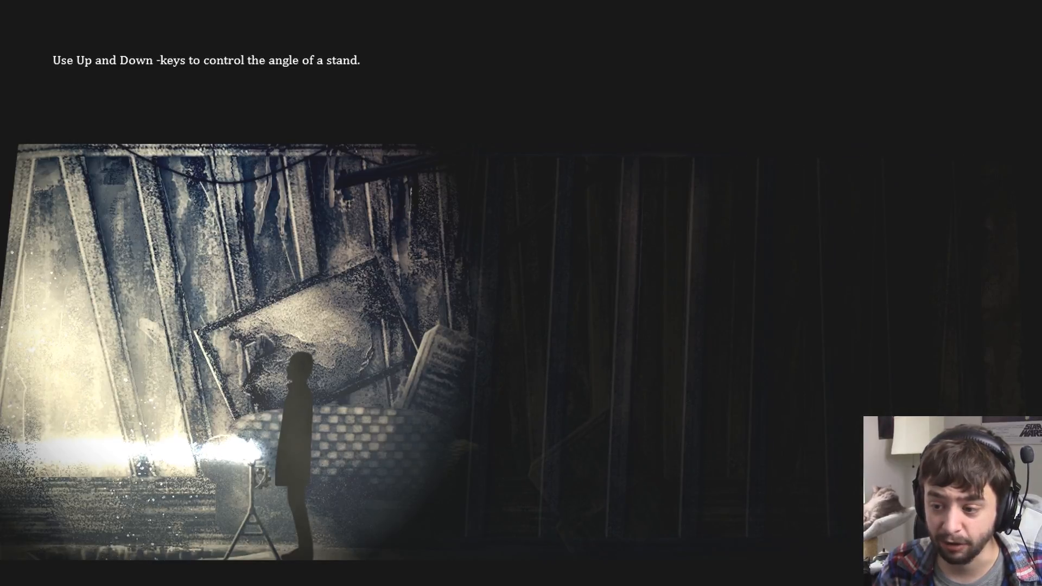
# - Tilt the light stand upward toward the wreckage wall with the Up arrow
pyautogui.press('Up')
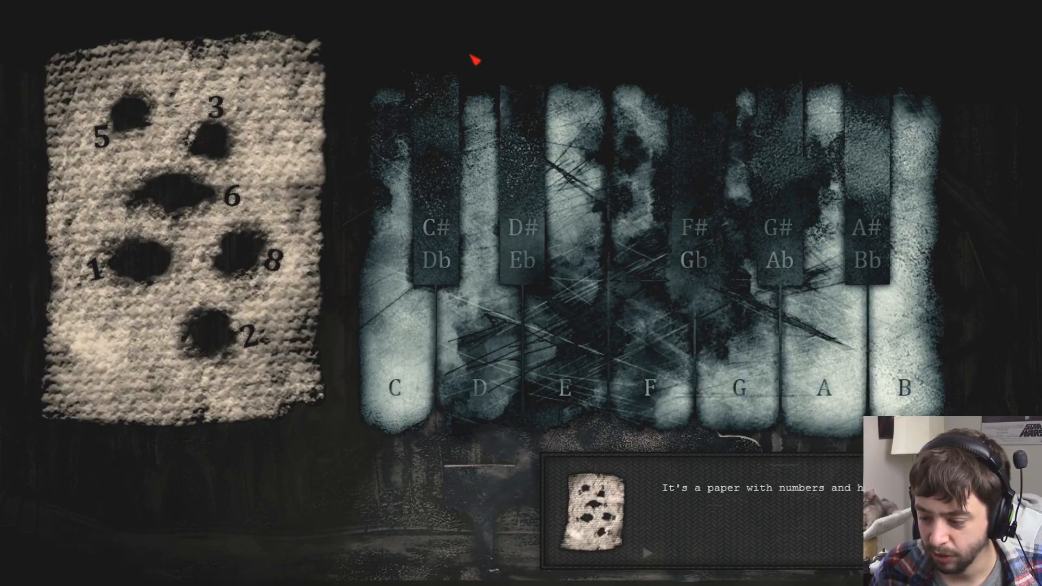
pyautogui.moveTo(125, 256)
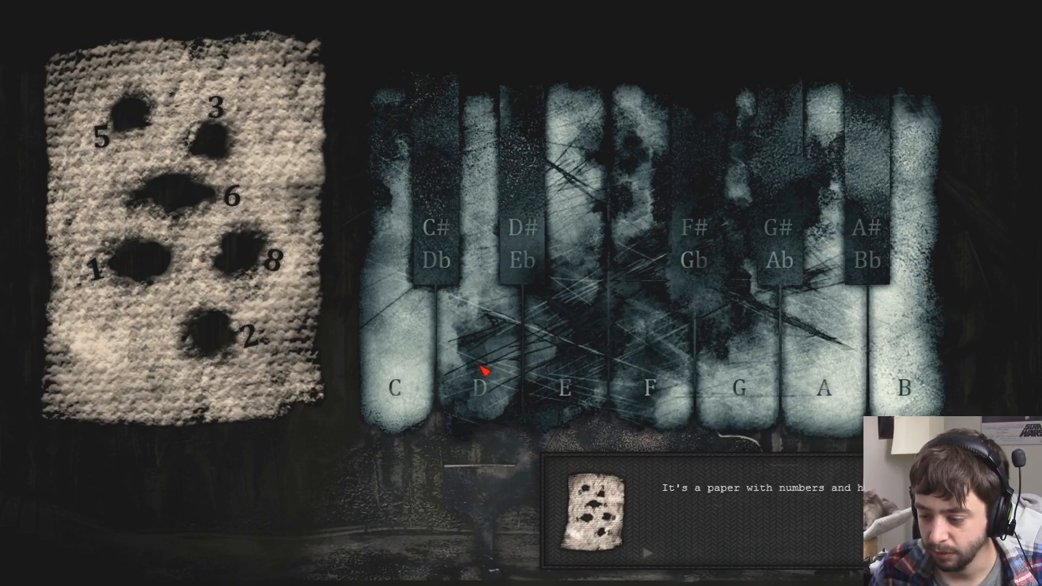
pyautogui.moveTo(683, 362)
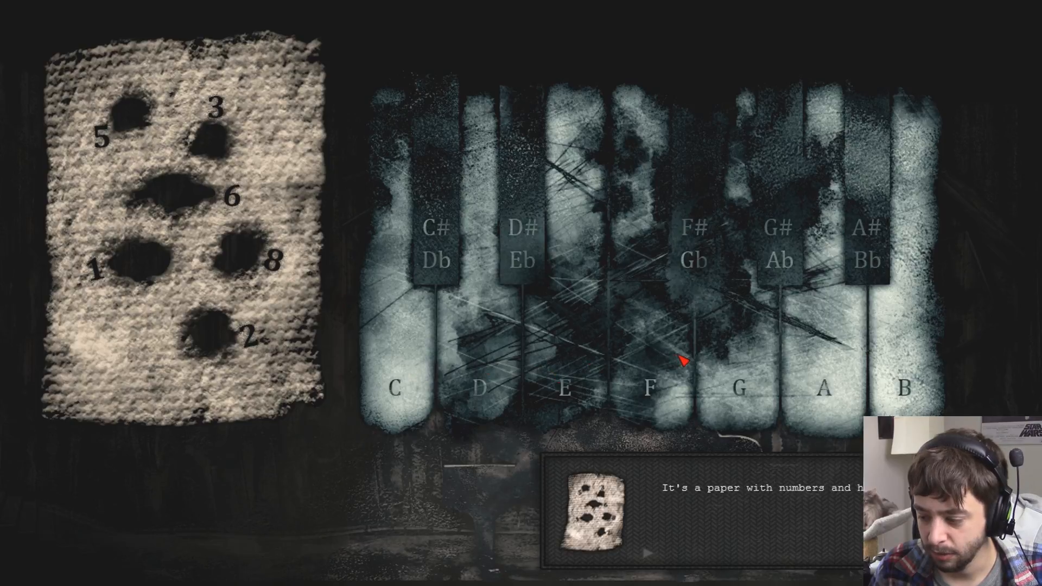
pyautogui.moveTo(762, 391)
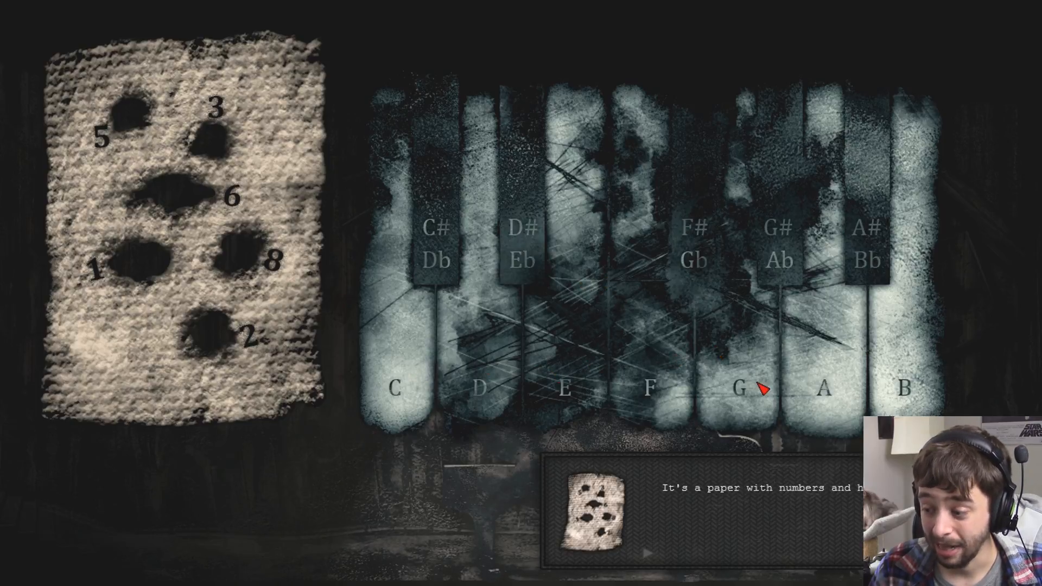
pyautogui.moveTo(827, 373)
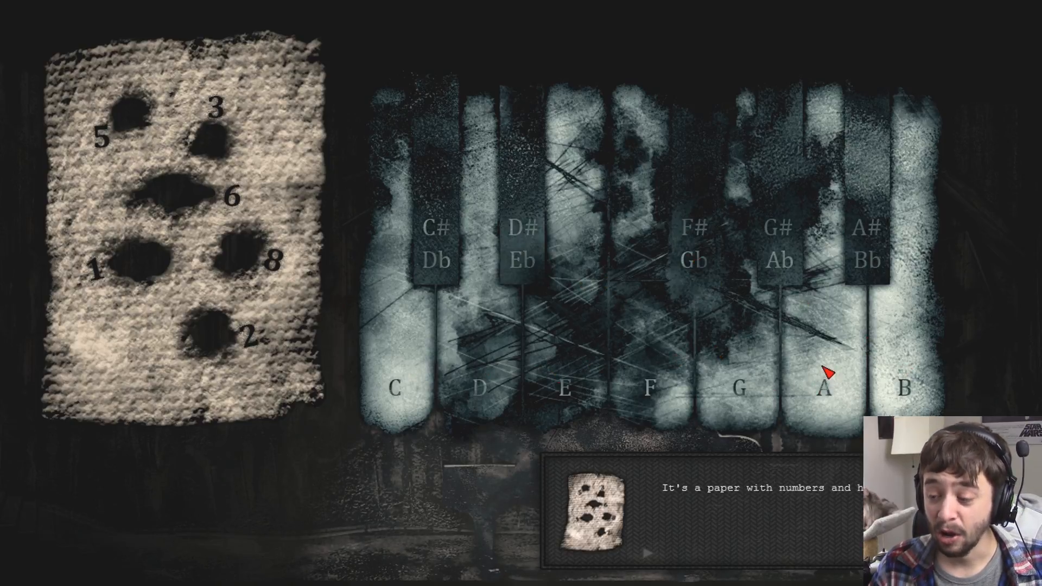
pyautogui.moveTo(557, 250)
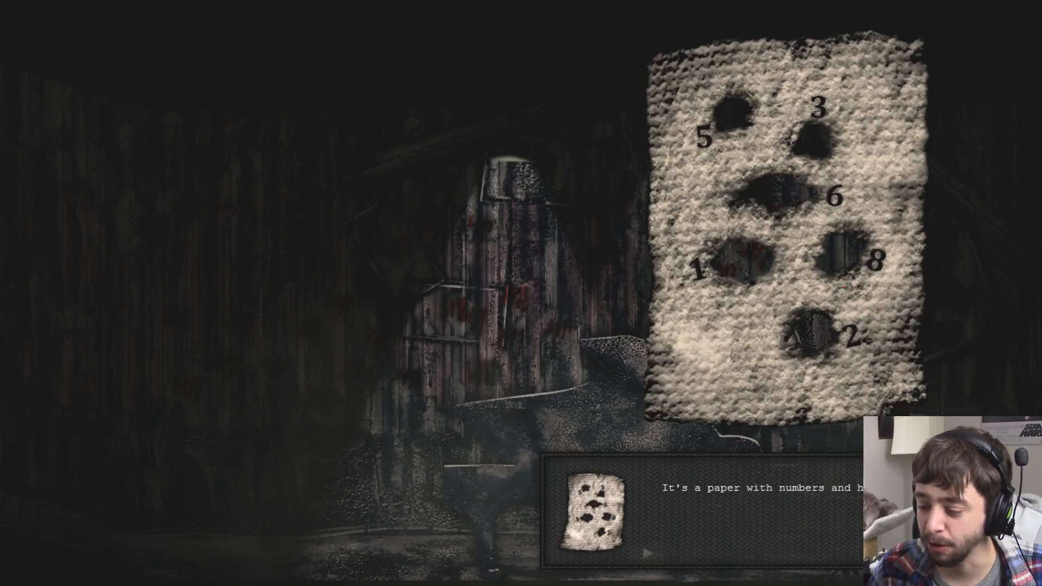
# - Close the holed paper description to return to the piano keyboard
pyautogui.press('escape')
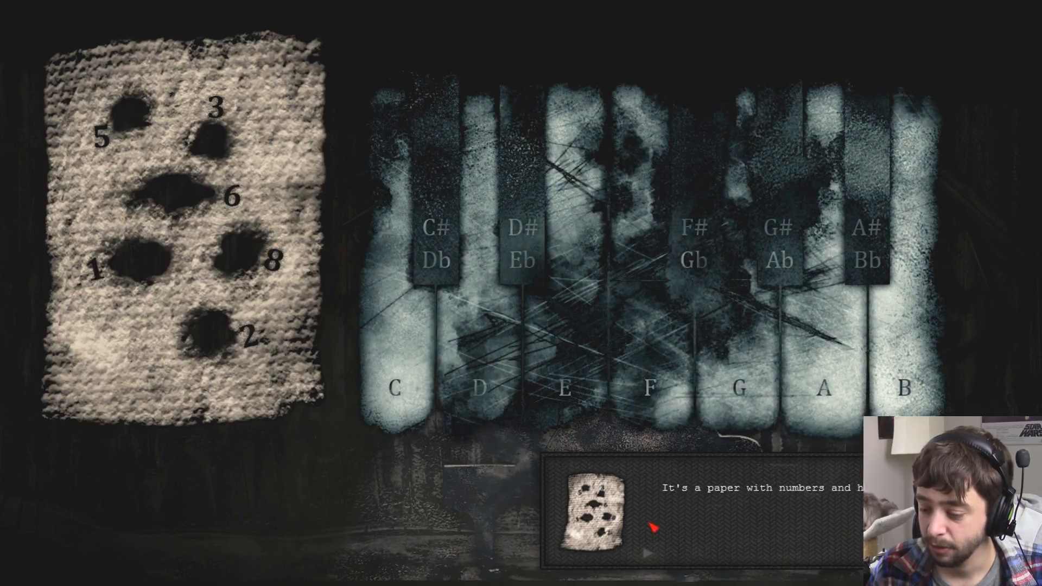
pyautogui.moveTo(653, 562)
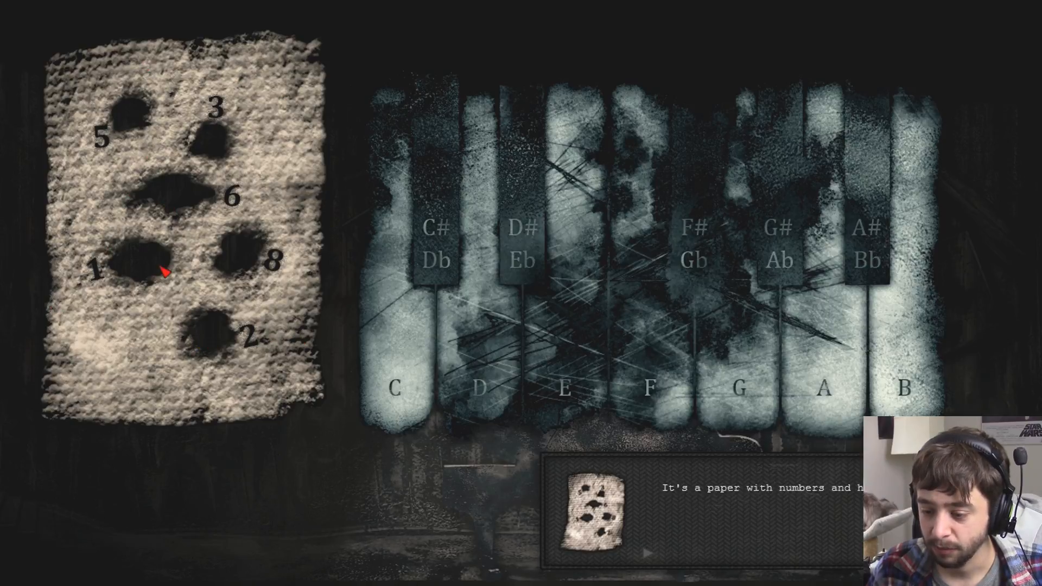
pyautogui.moveTo(690, 410)
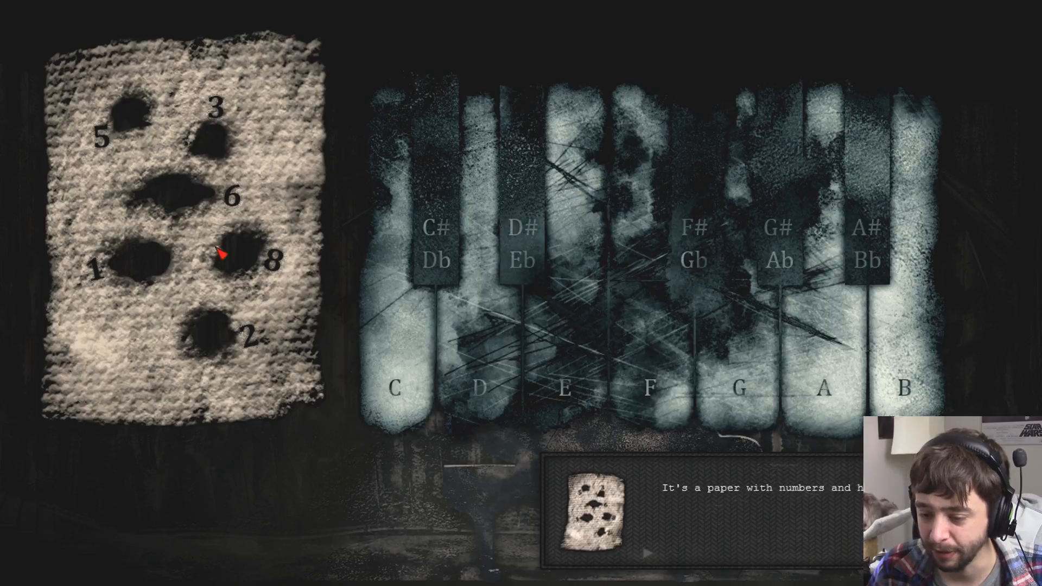
pyautogui.moveTo(155, 253)
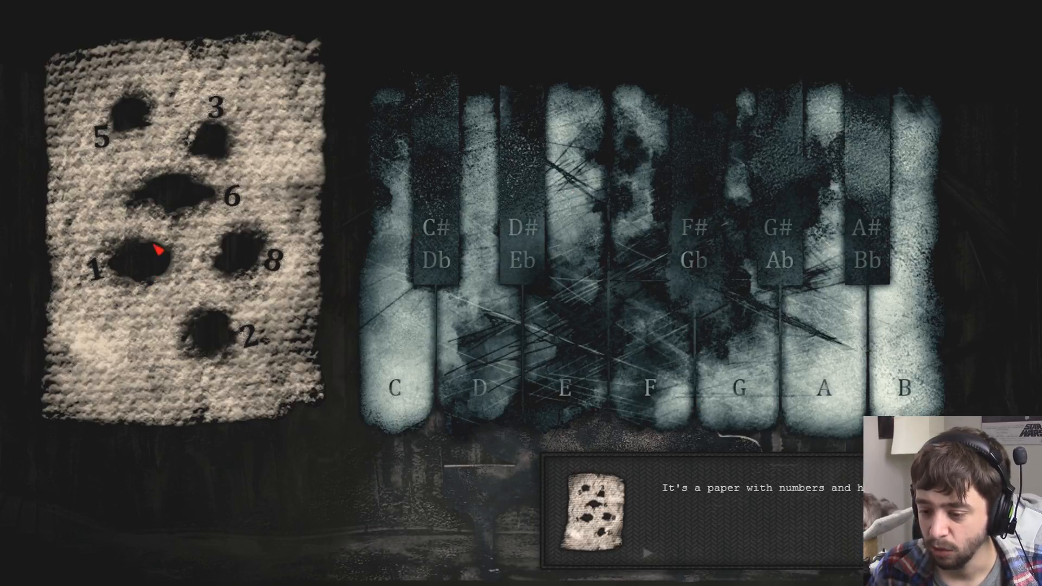
pyautogui.moveTo(207, 353)
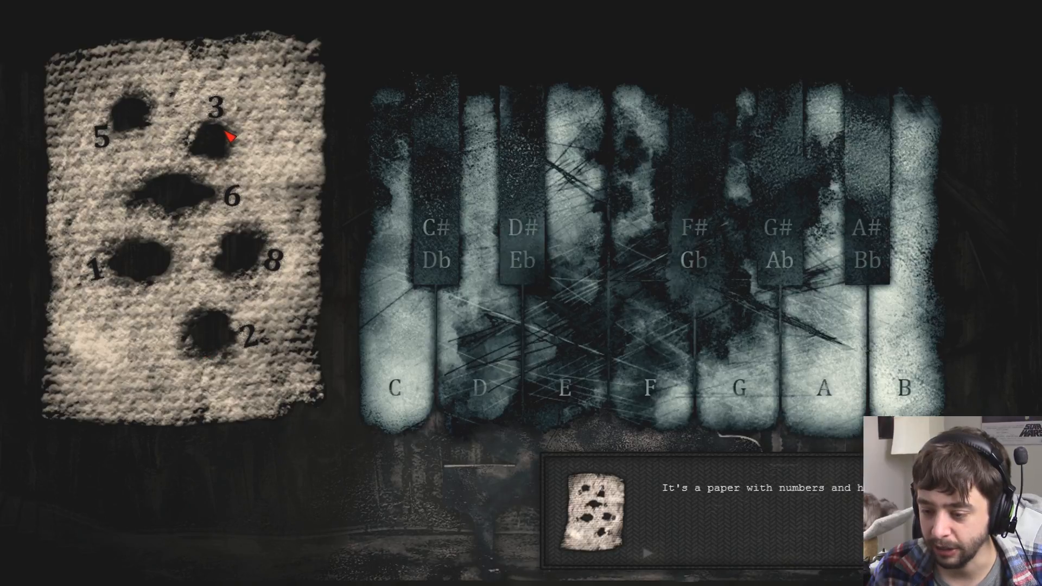
pyautogui.moveTo(612, 339)
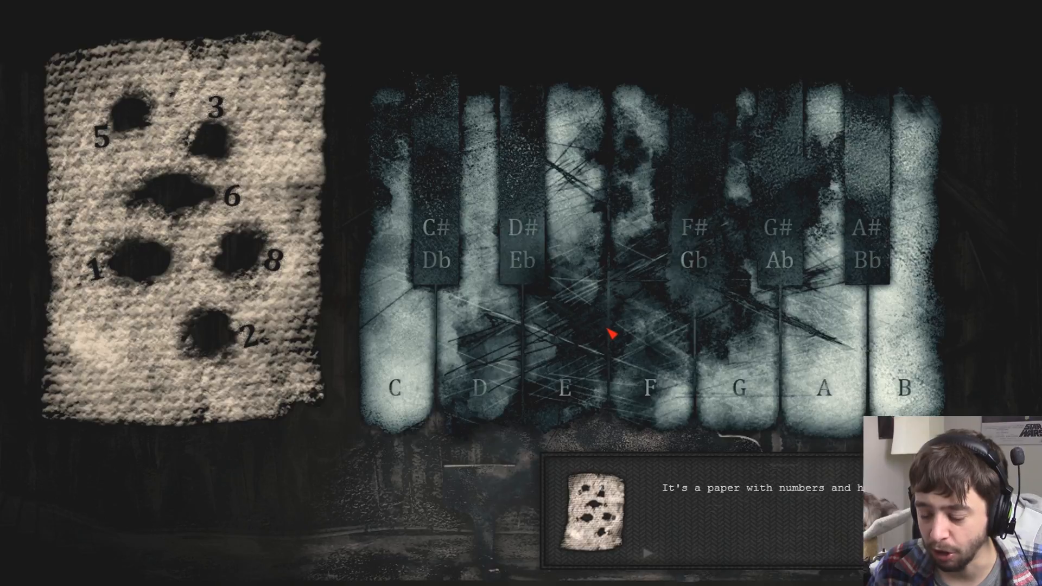
pyautogui.moveTo(653, 559)
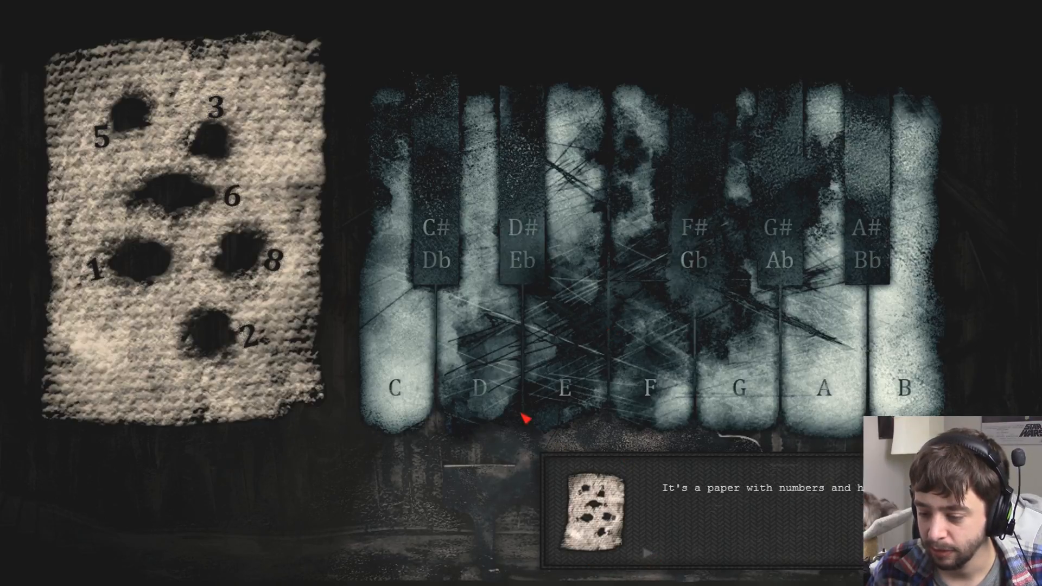
pyautogui.moveTo(463, 366)
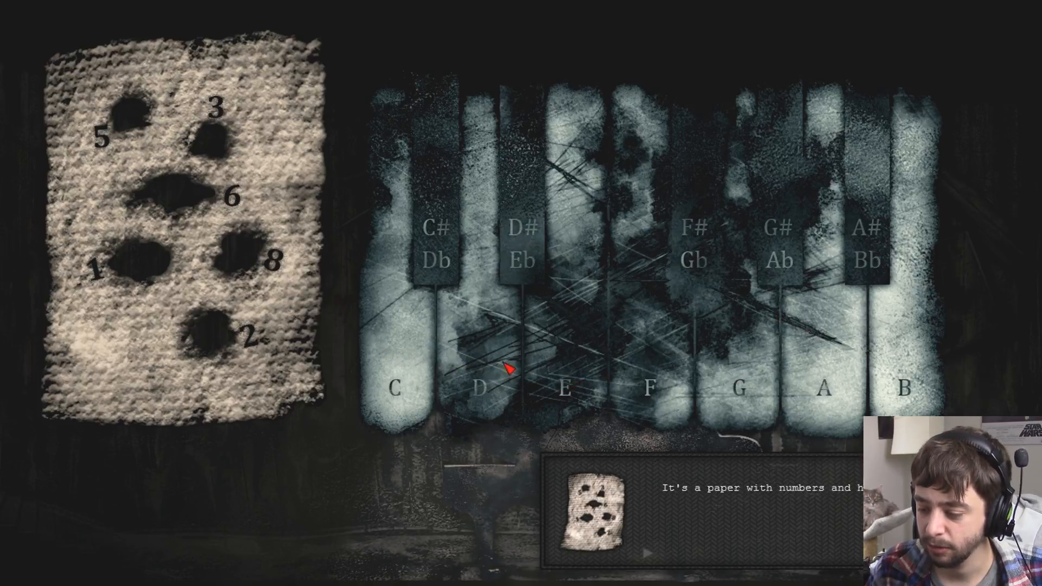
pyautogui.moveTo(769, 369)
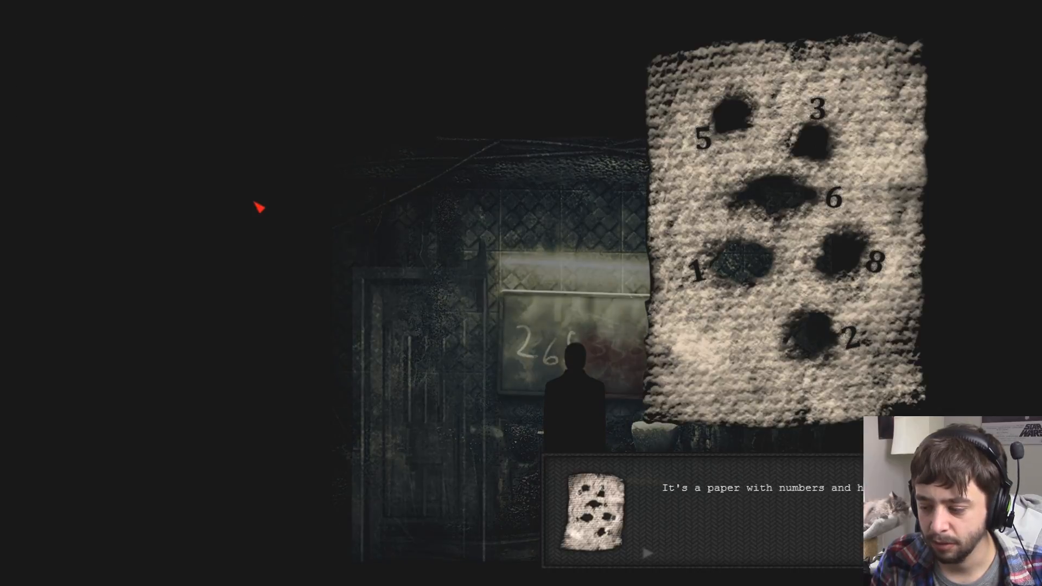
# - Dismiss the holed paper view in the tiled room with the dark figure
pyautogui.press('escape')
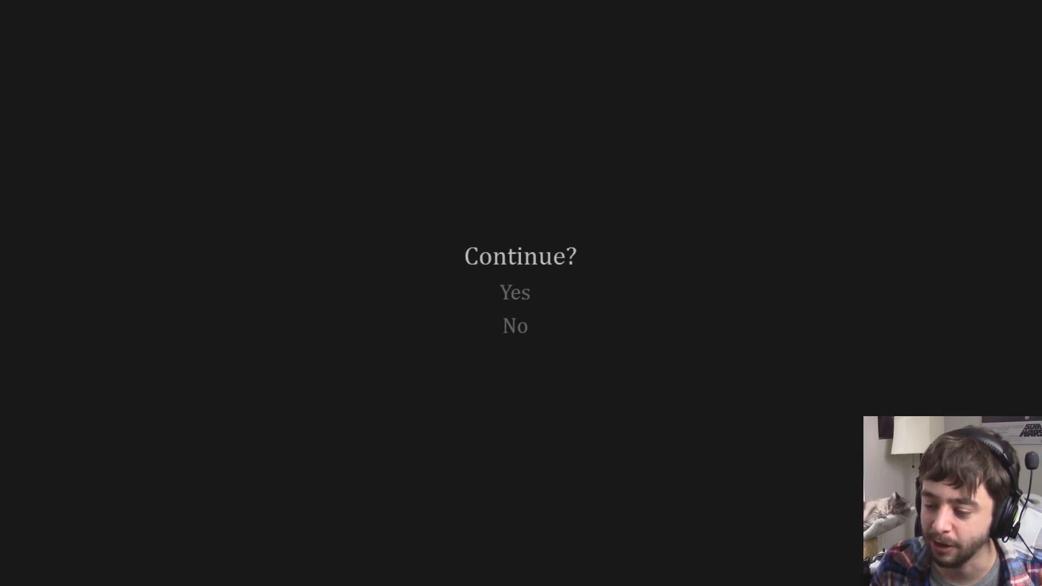
pyautogui.click(516, 292)
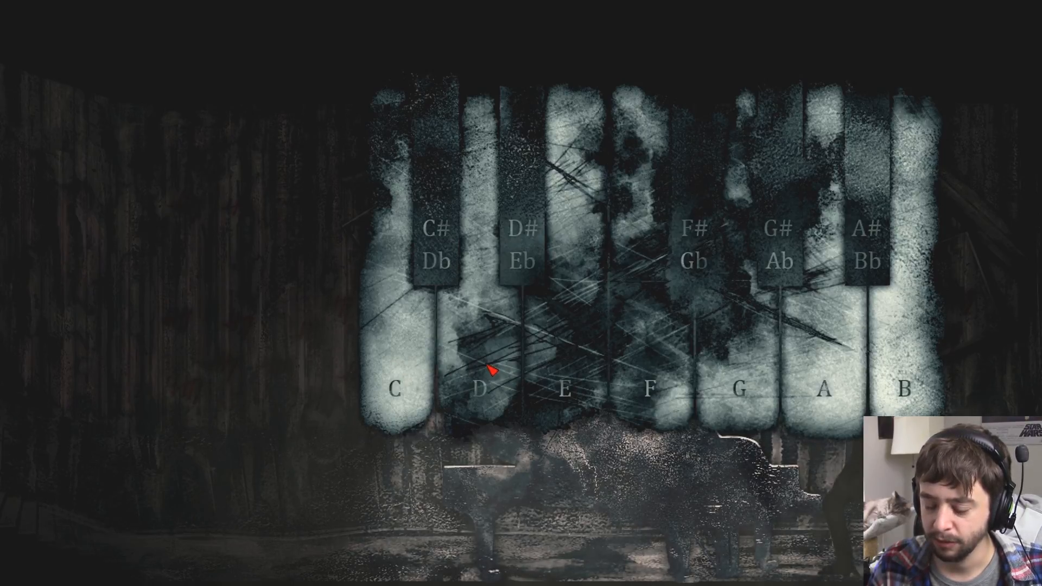
pyautogui.moveTo(581, 387)
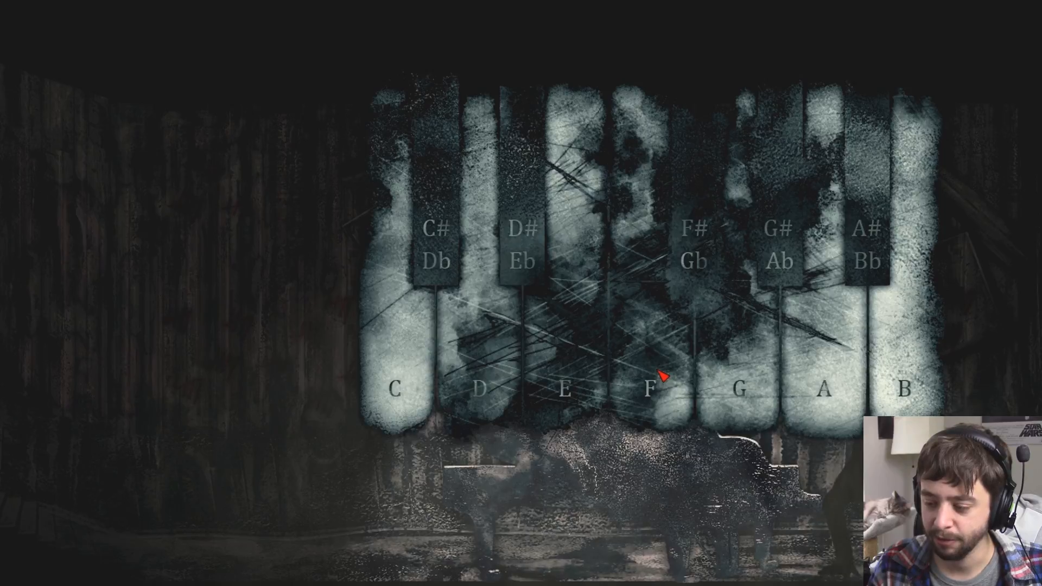
pyautogui.moveTo(742, 391)
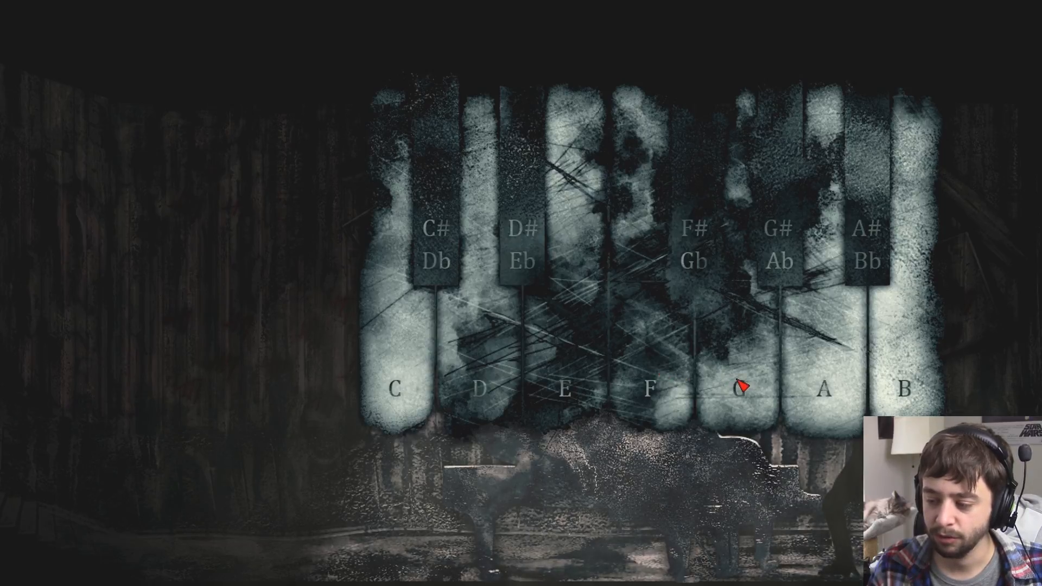
pyautogui.moveTo(820, 391)
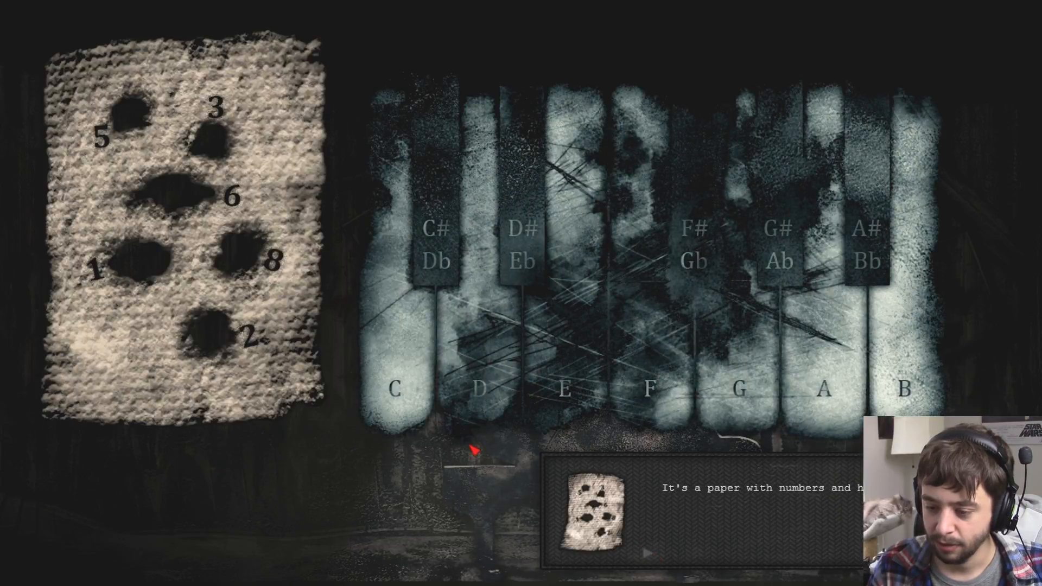
pyautogui.moveTo(213, 154)
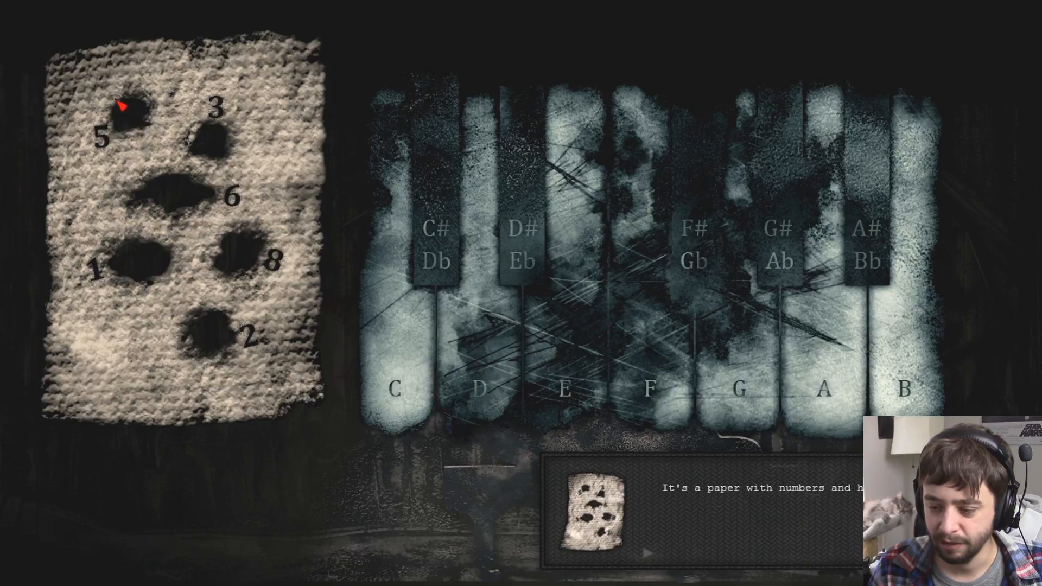
pyautogui.moveTo(538, 394)
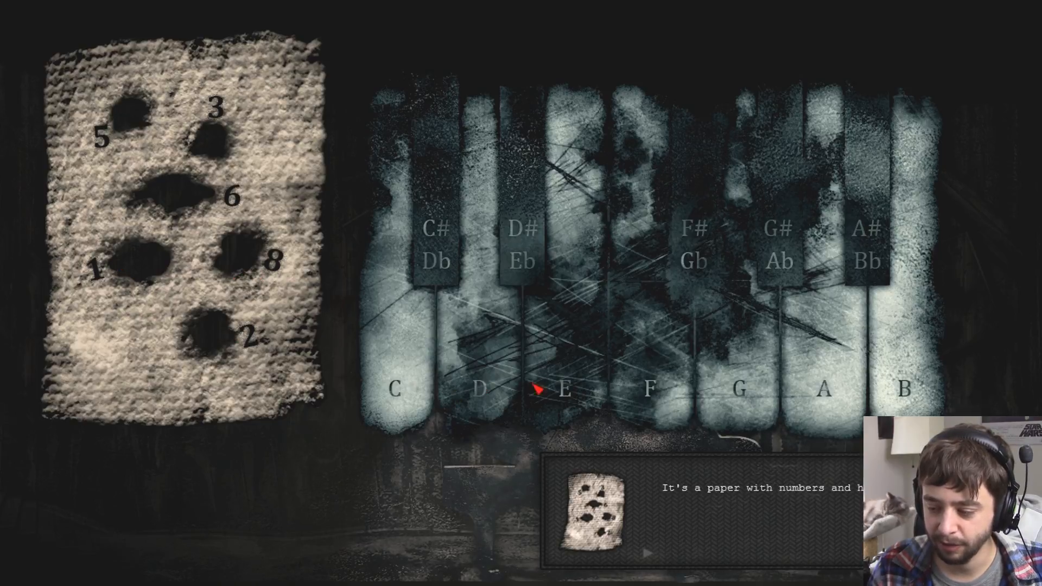
pyautogui.moveTo(595, 393)
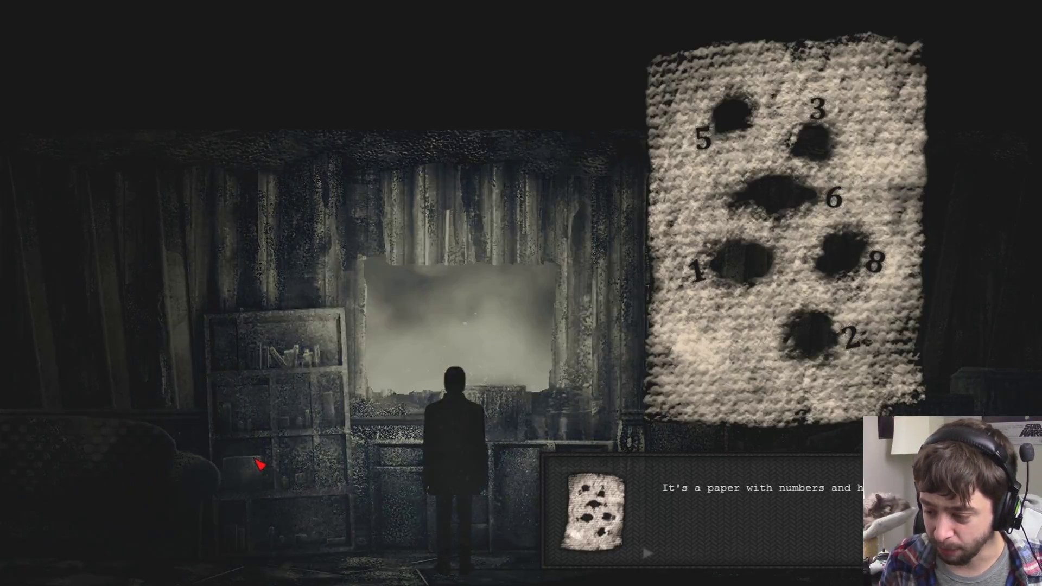
# - Close the numbered holed paper view away from the piano
pyautogui.press('escape')
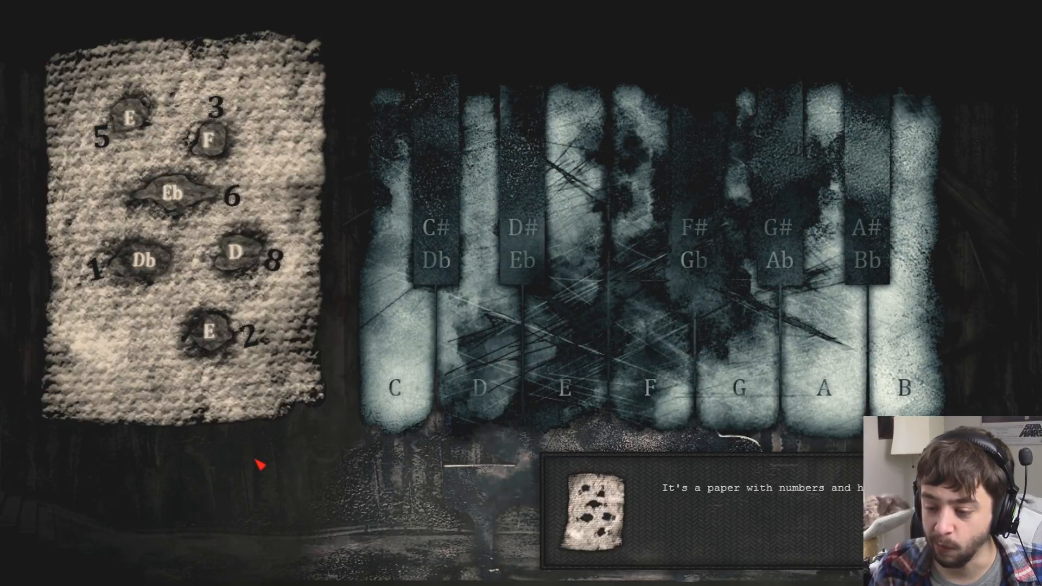
pyautogui.moveTo(327, 233)
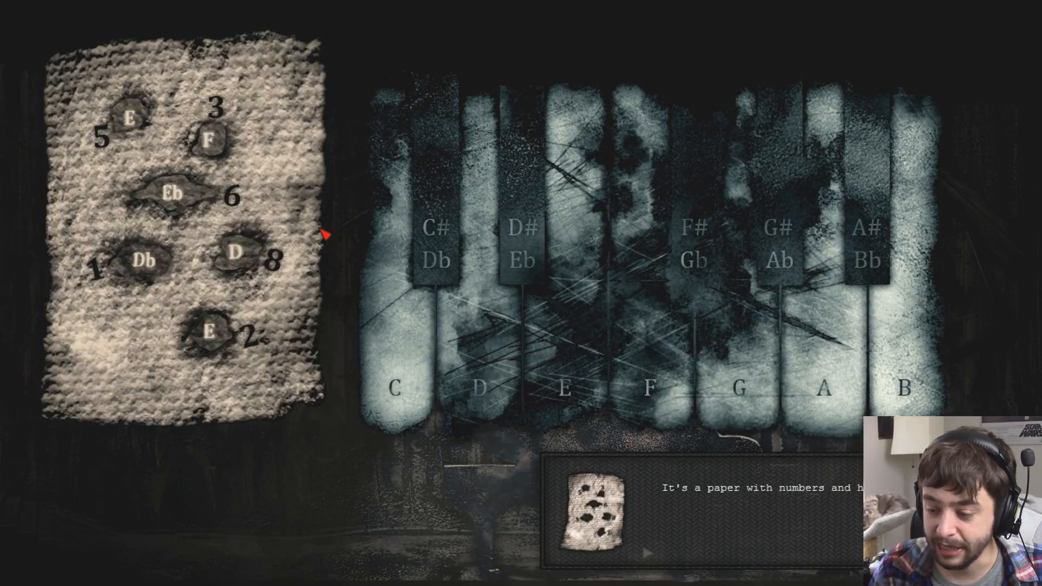
pyautogui.moveTo(444, 274)
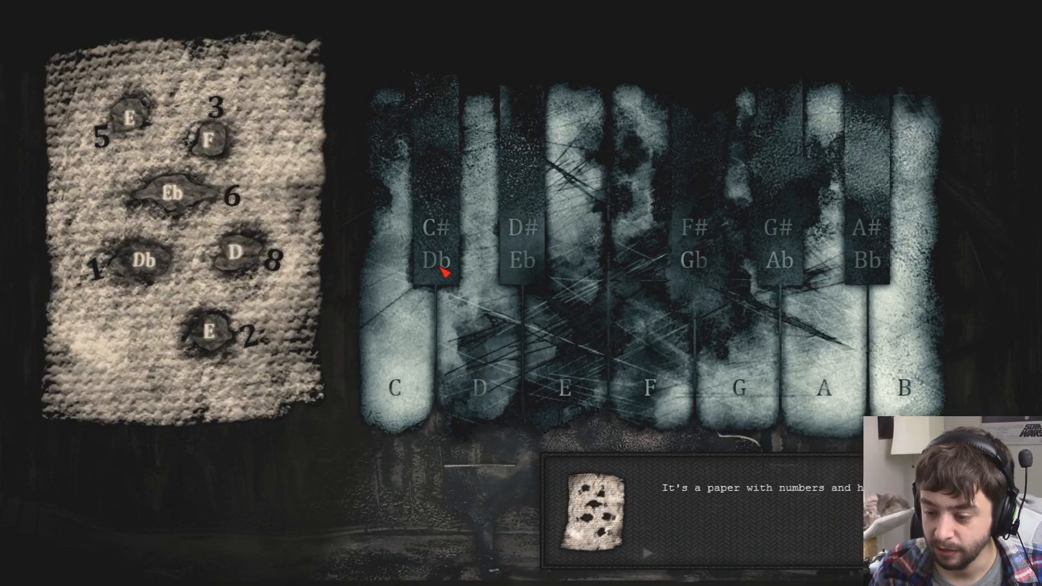
pyautogui.moveTo(446, 251)
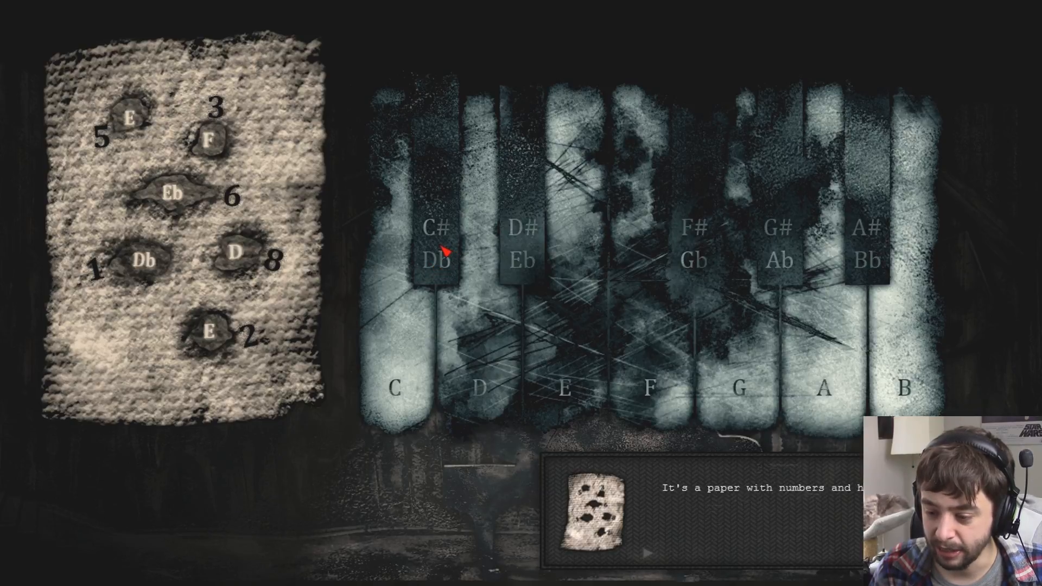
pyautogui.moveTo(580, 381)
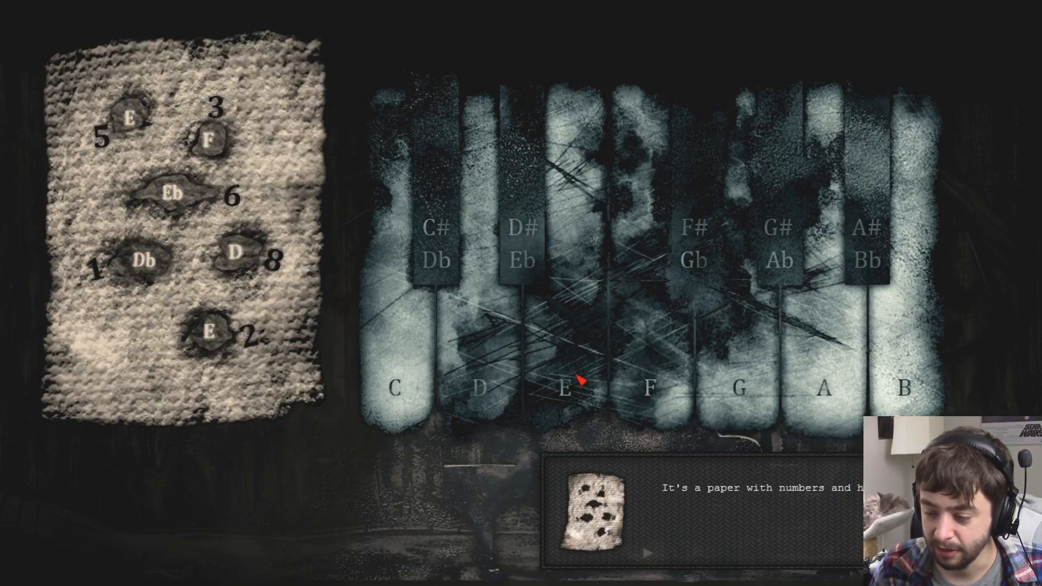
pyautogui.moveTo(666, 368)
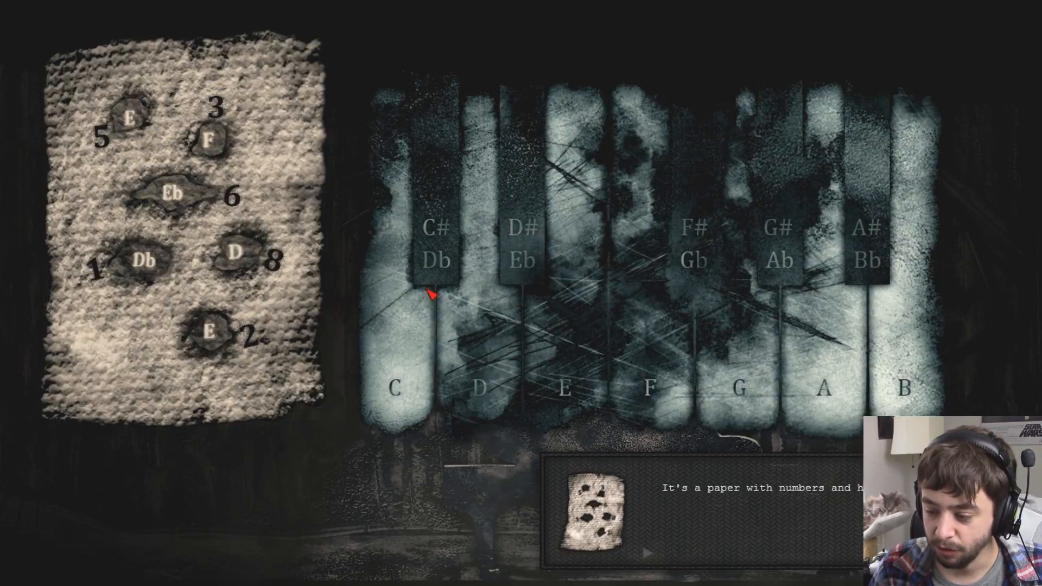
pyautogui.moveTo(578, 399)
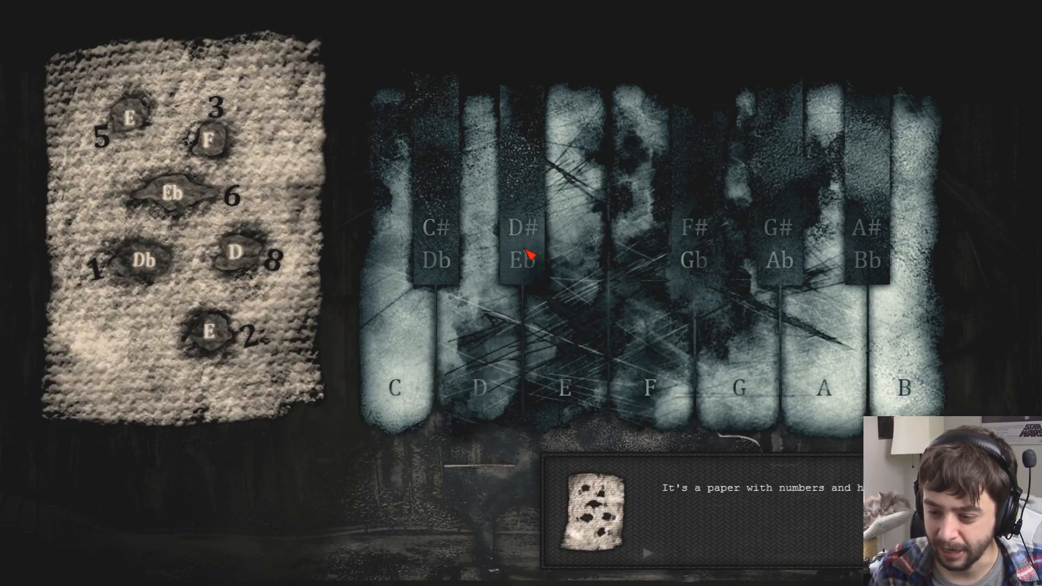
pyautogui.moveTo(588, 390)
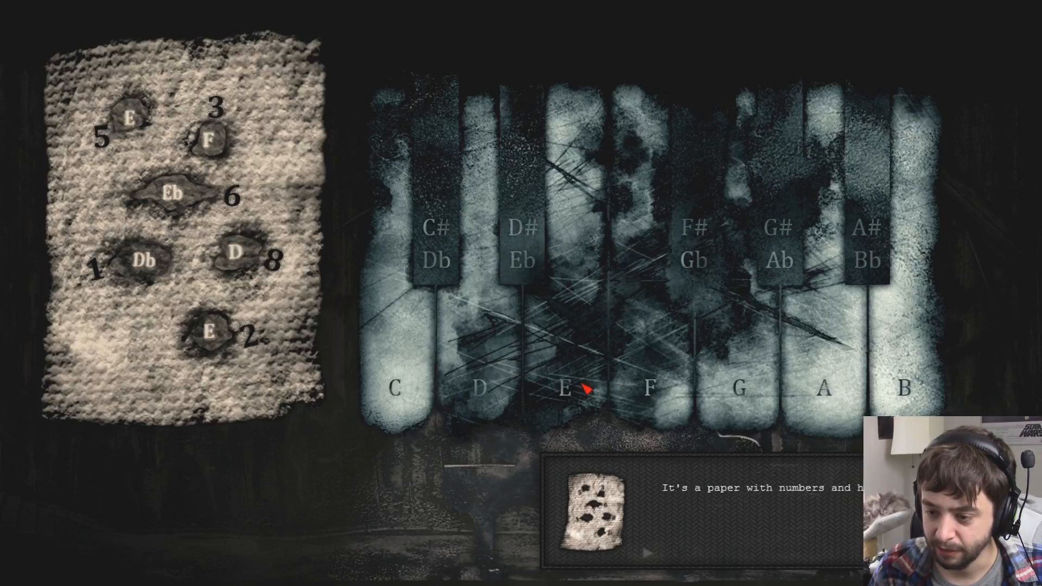
pyautogui.moveTo(662, 379)
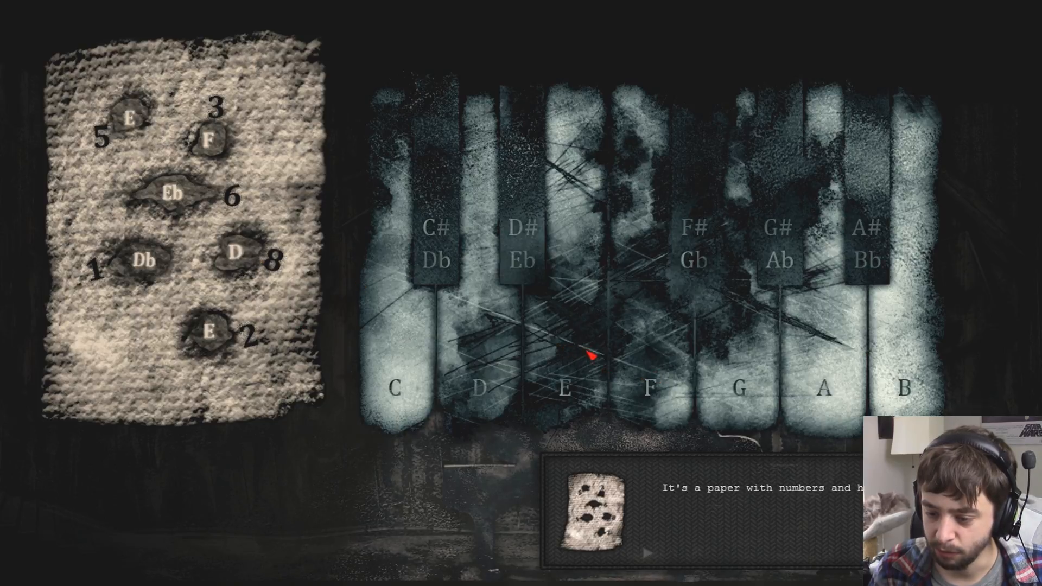
pyautogui.moveTo(506, 281)
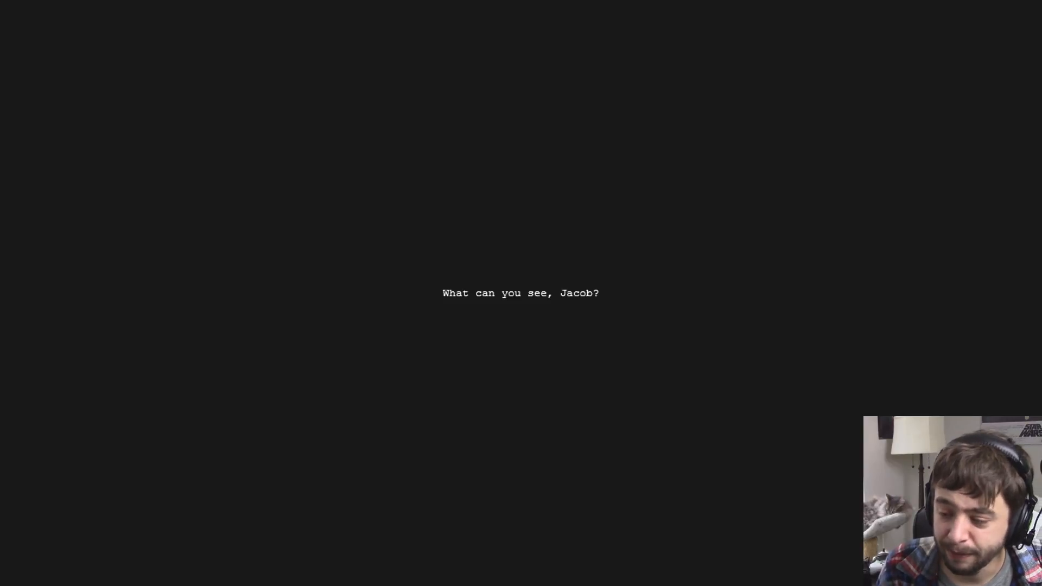
# - Let the cutscene type out the line "I see my journey..."
pyautogui.write('I see my journ')
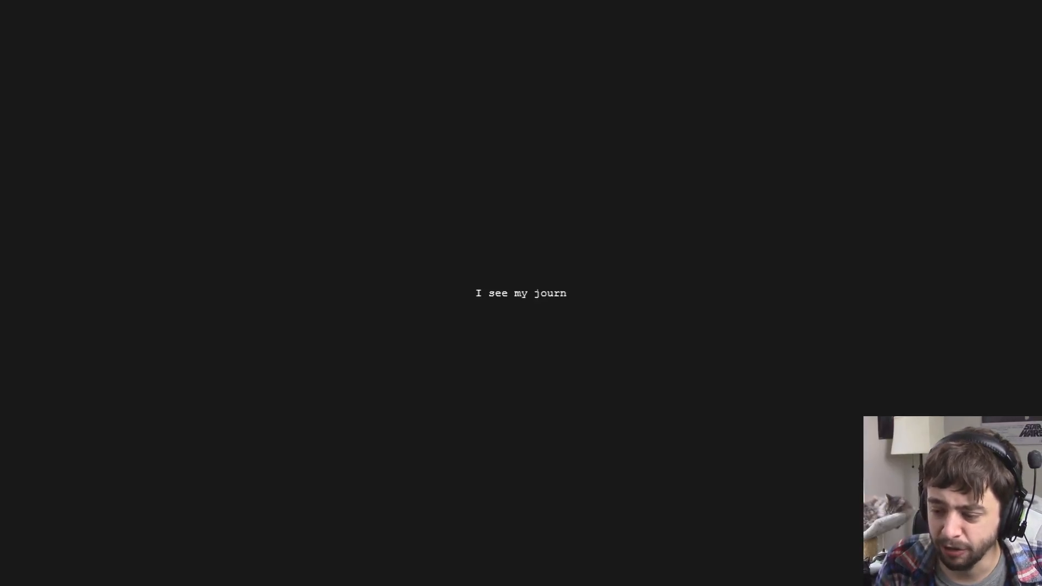
pyautogui.write('ey...')
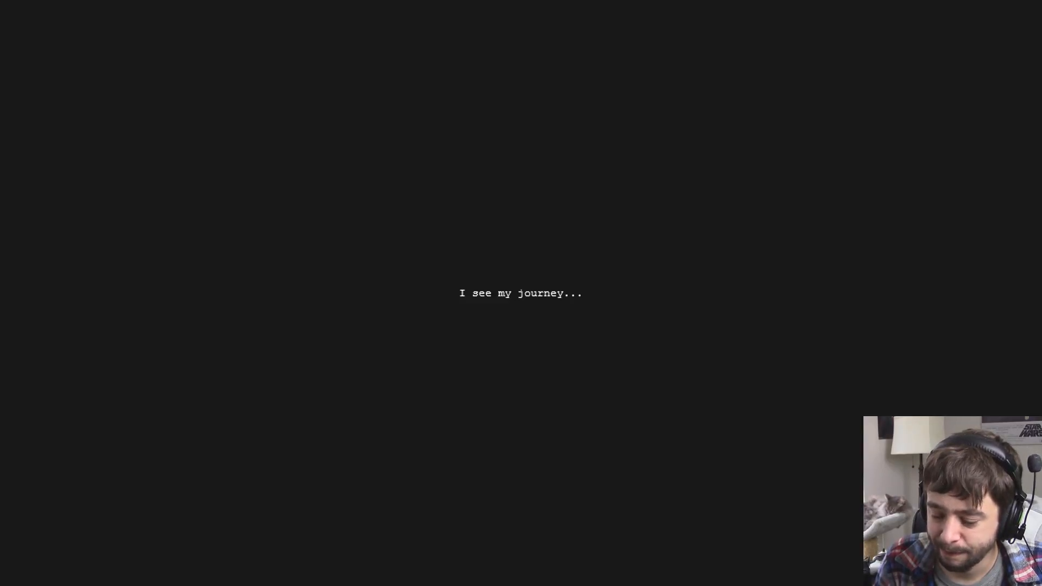